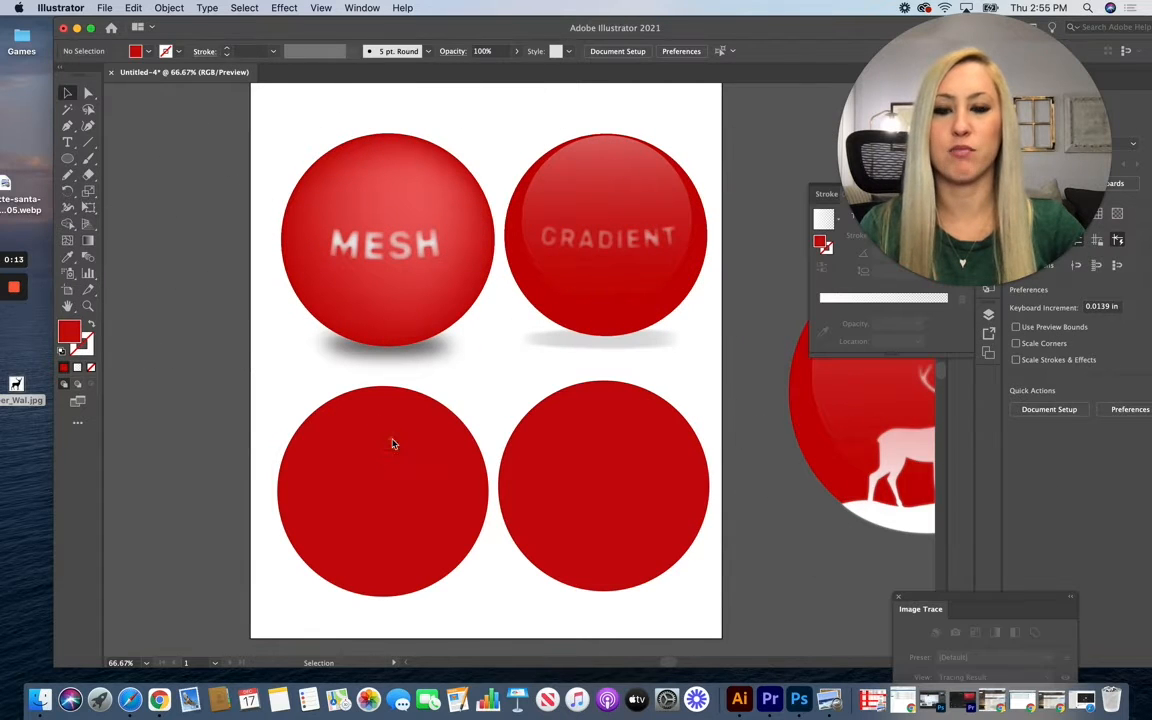
Step: With the Mesh Tool, add a mesh point near the upper left of the lower-left red circle
click(384, 490)
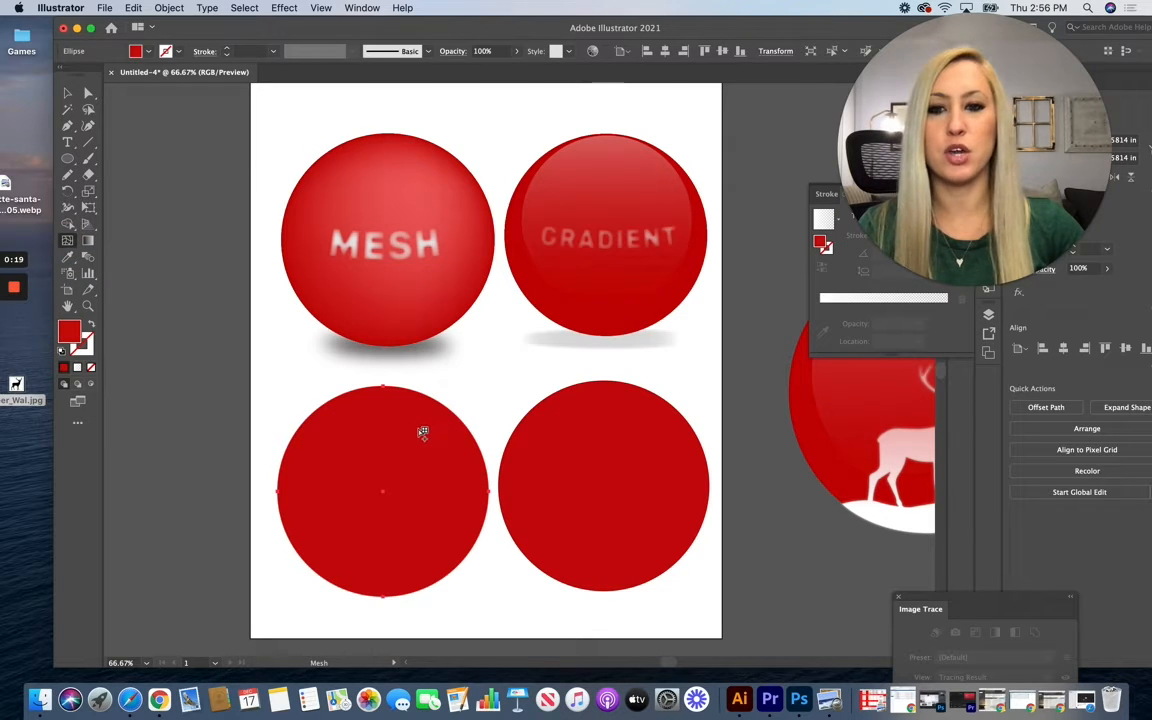
click(1126, 408)
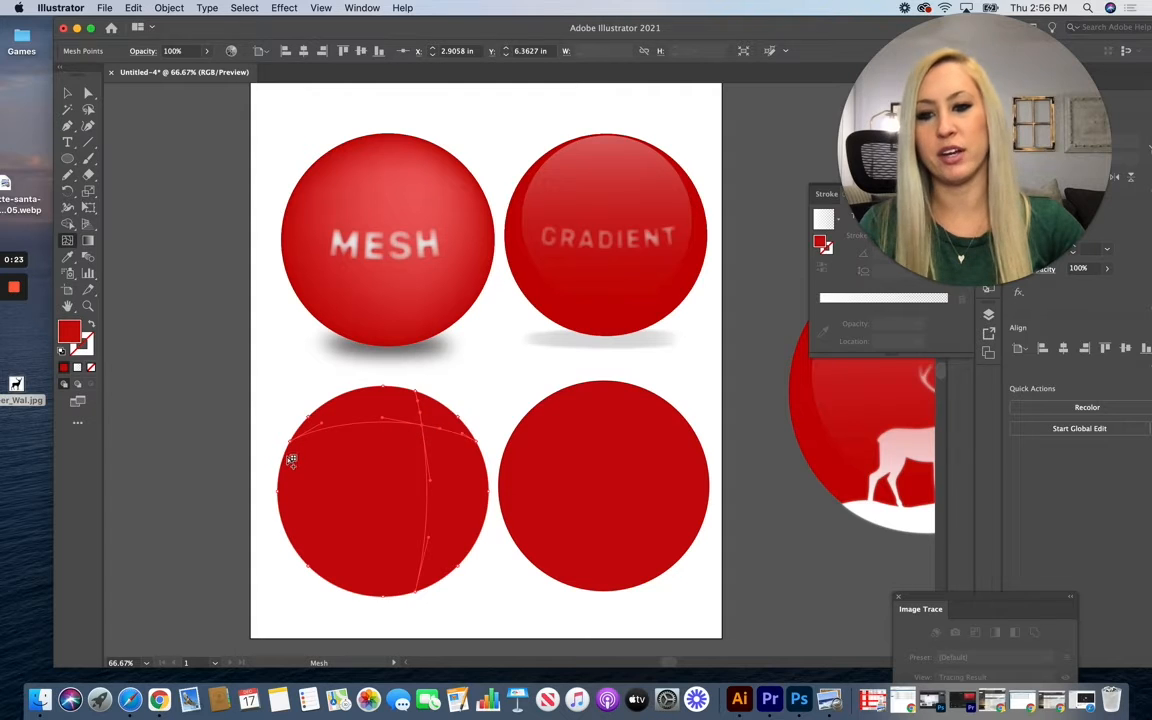
mouse_move(116, 344)
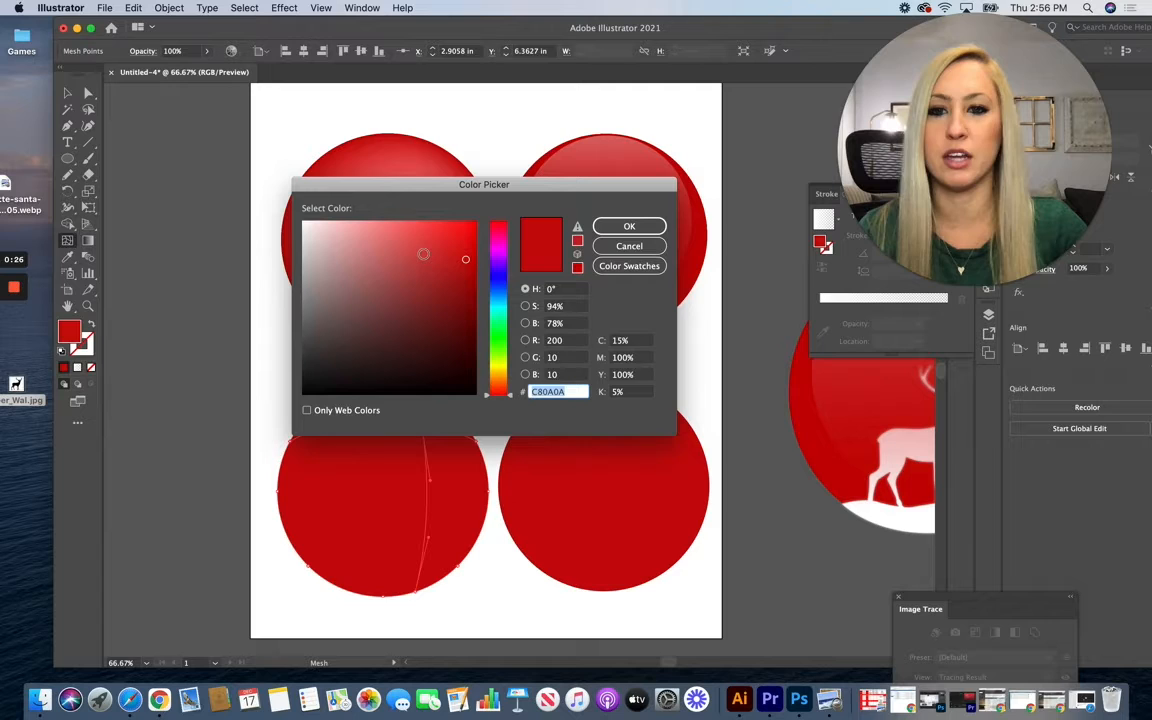
Step: Tint the new mesh point pale pink in the Color Picker for a soft glossy highlight
click(344, 220)
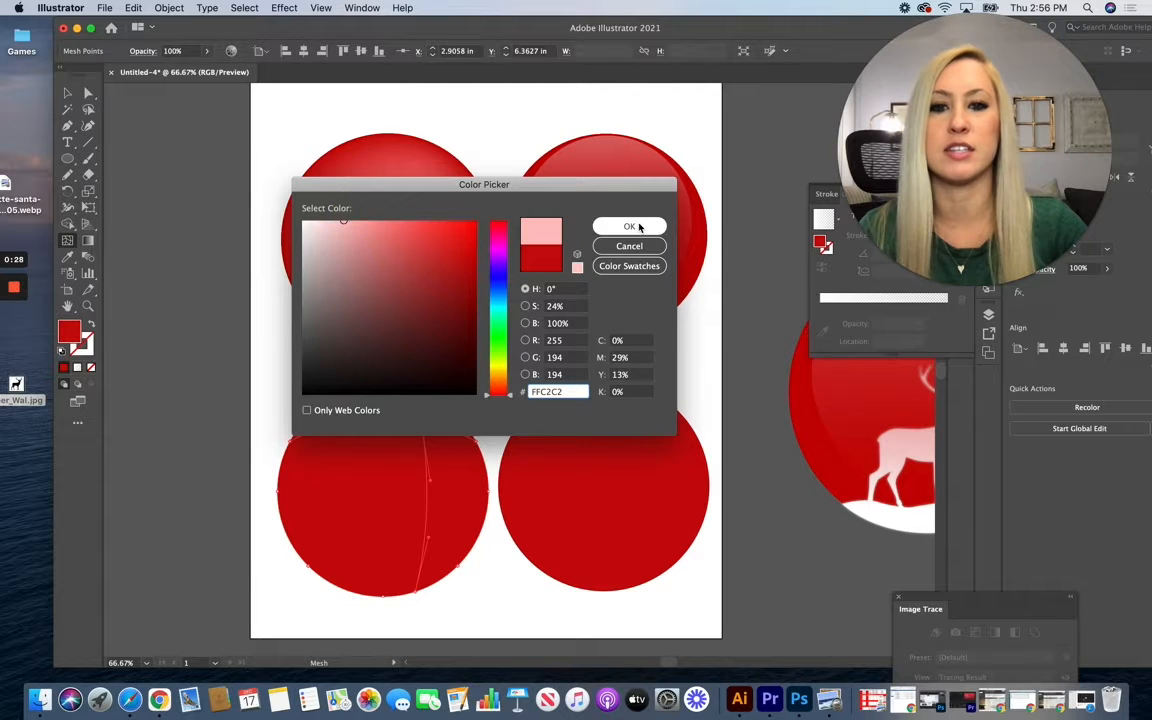
click(628, 226)
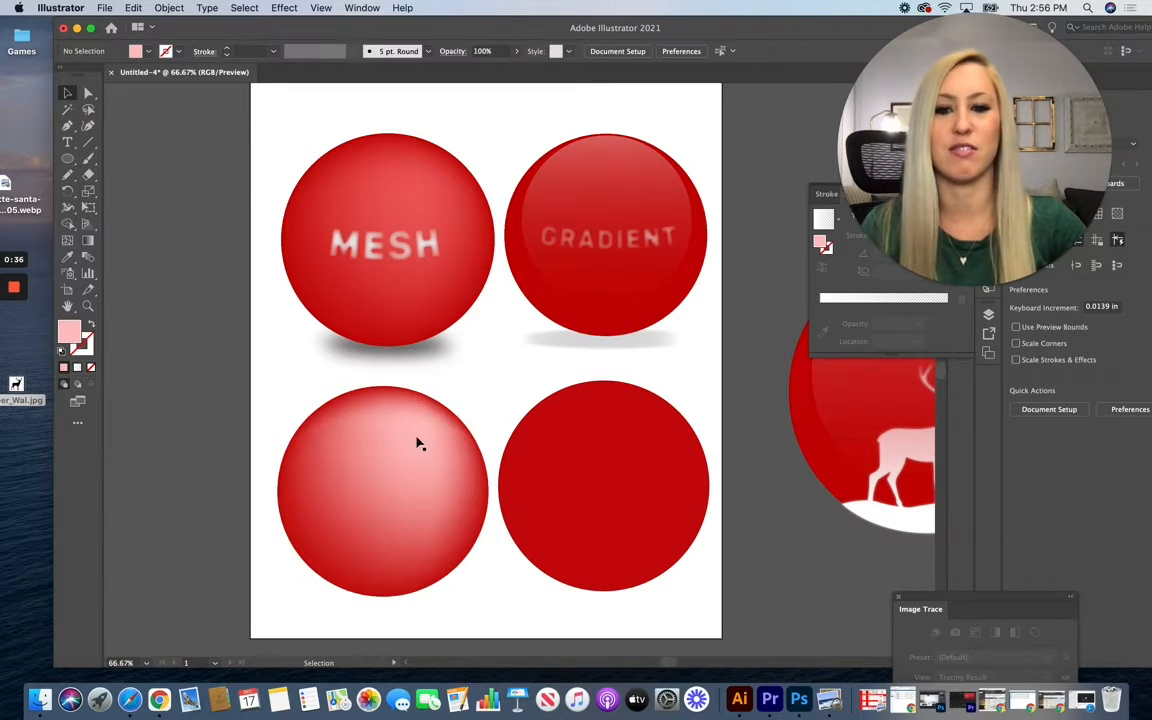
mouse_move(160, 294)
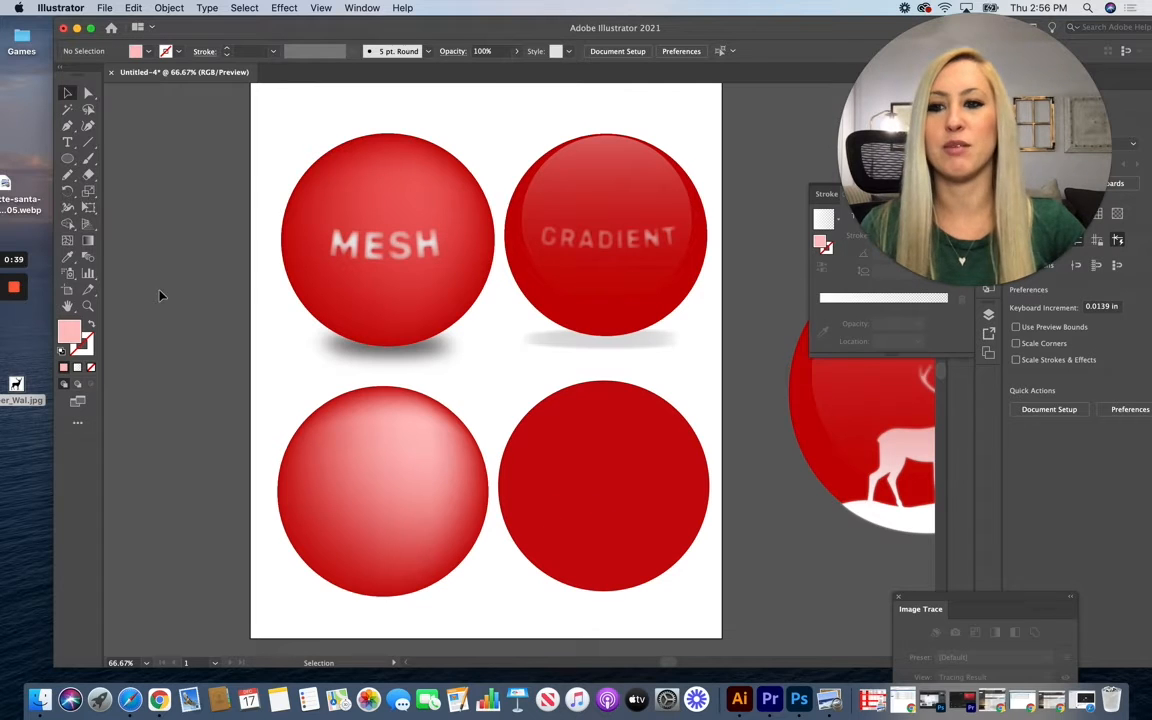
click(358, 512)
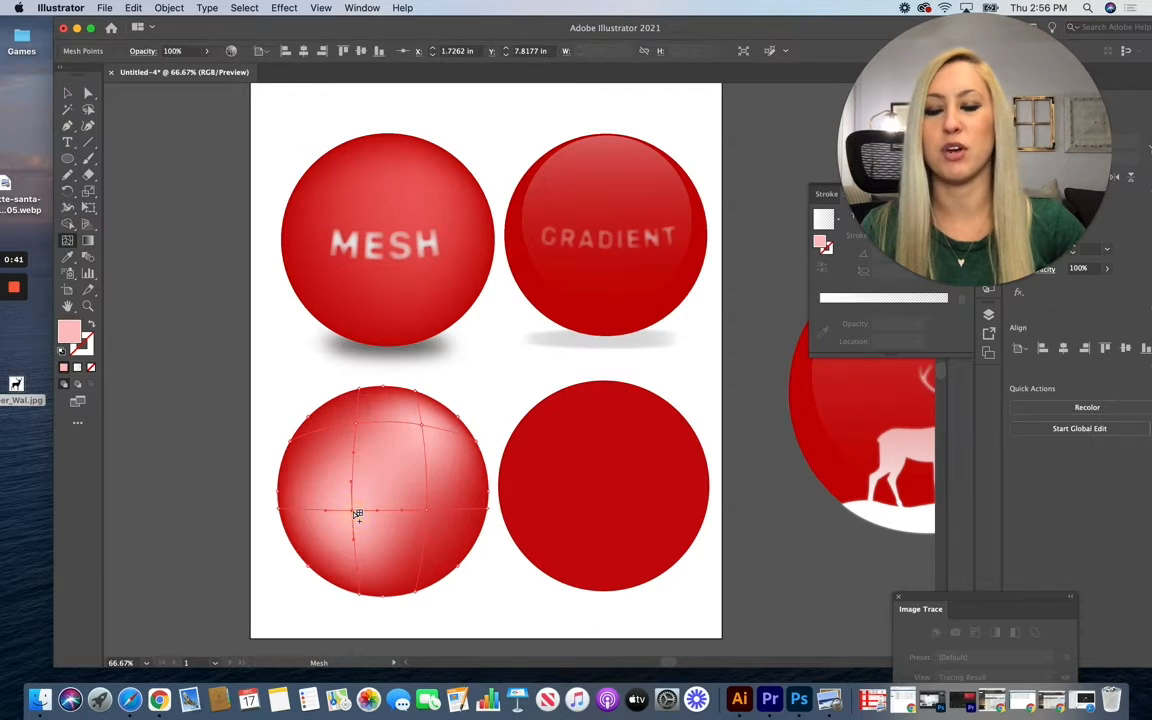
click(132, 8)
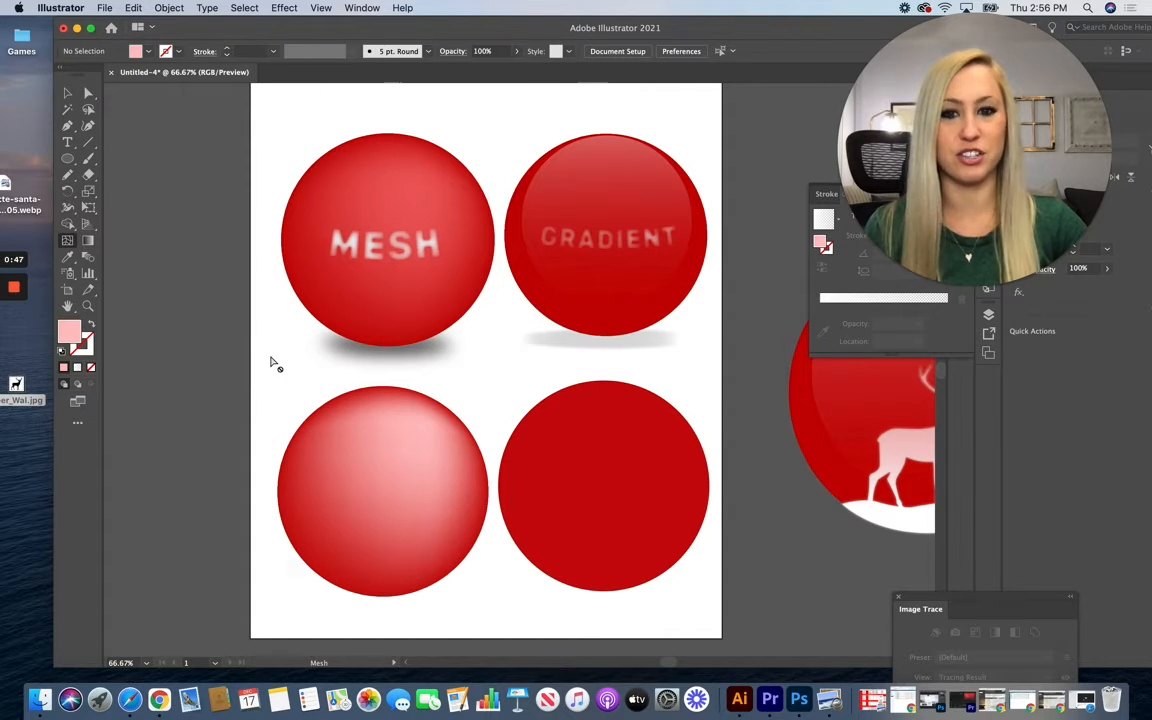
mouse_move(284, 400)
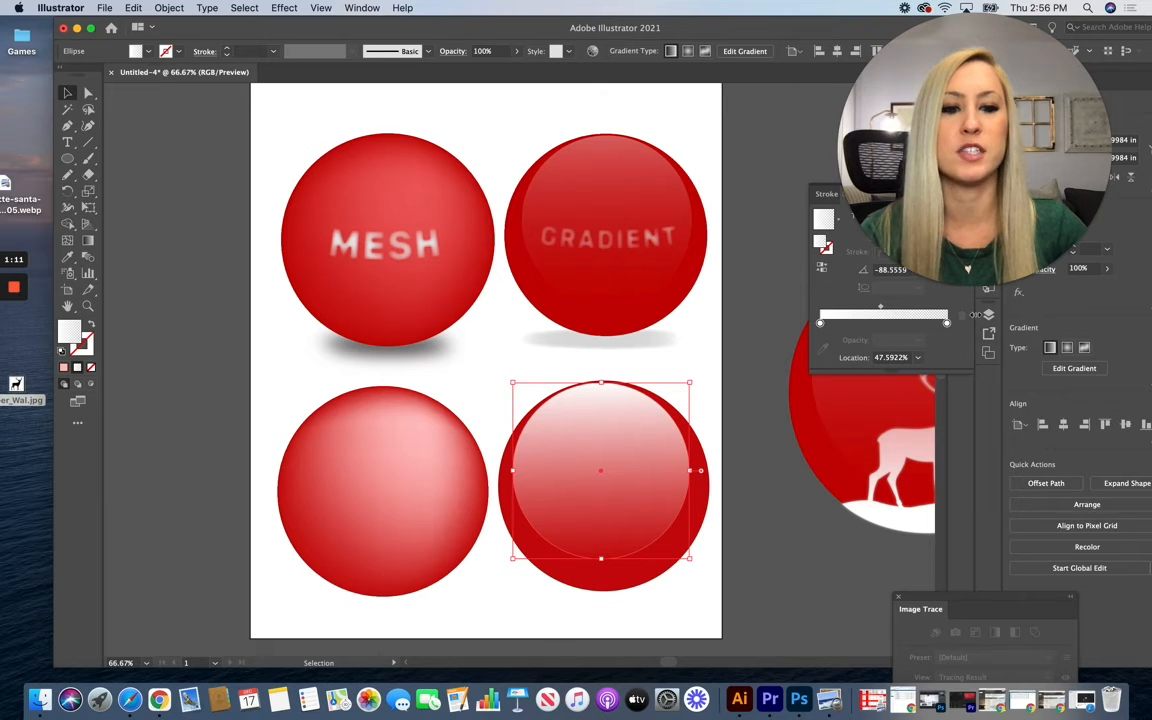
Step: Set one stop of the white gradient overlay to 0% opacity over the lower-right circle
click(948, 324)
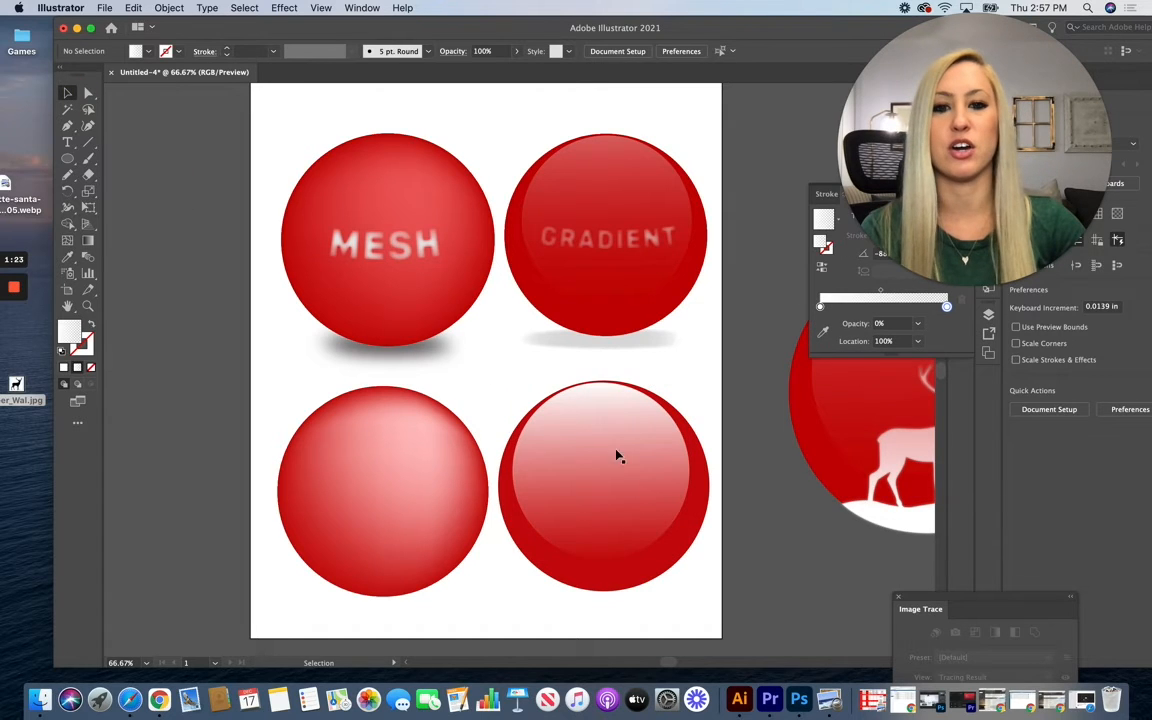
Step: Drag the Happy Holidays! reindeer ornament from the pasteboard onto the artboard's left side
click(602, 470)
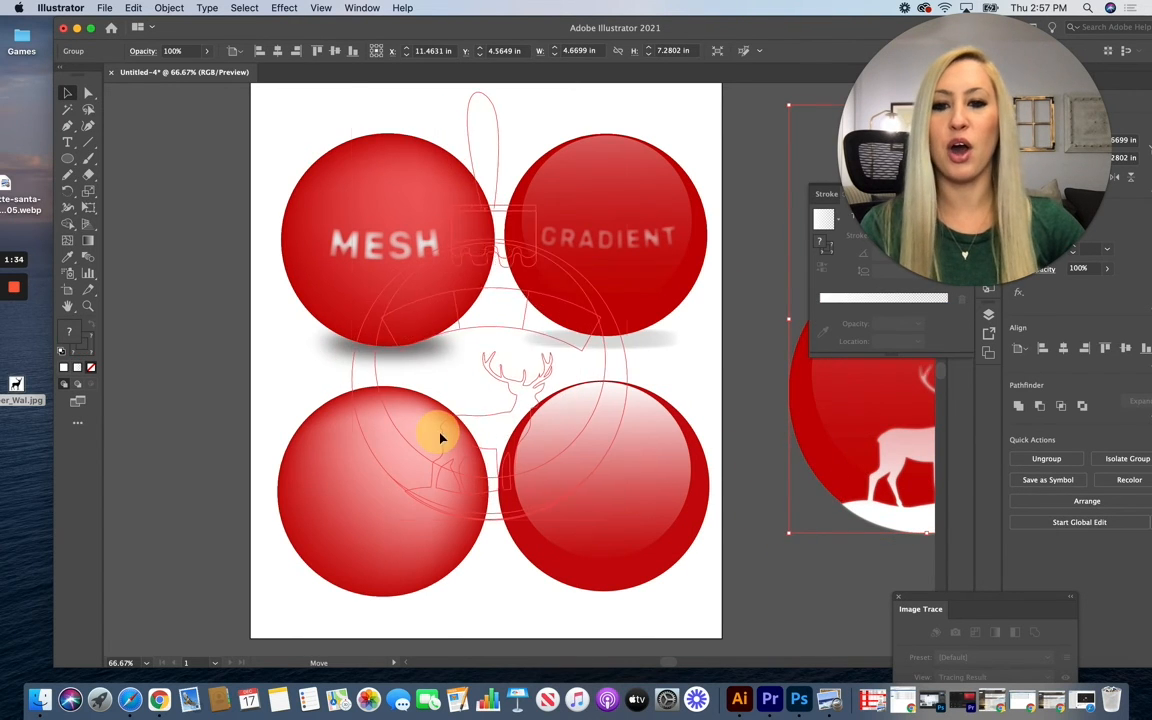
drag(436, 440, 218, 356)
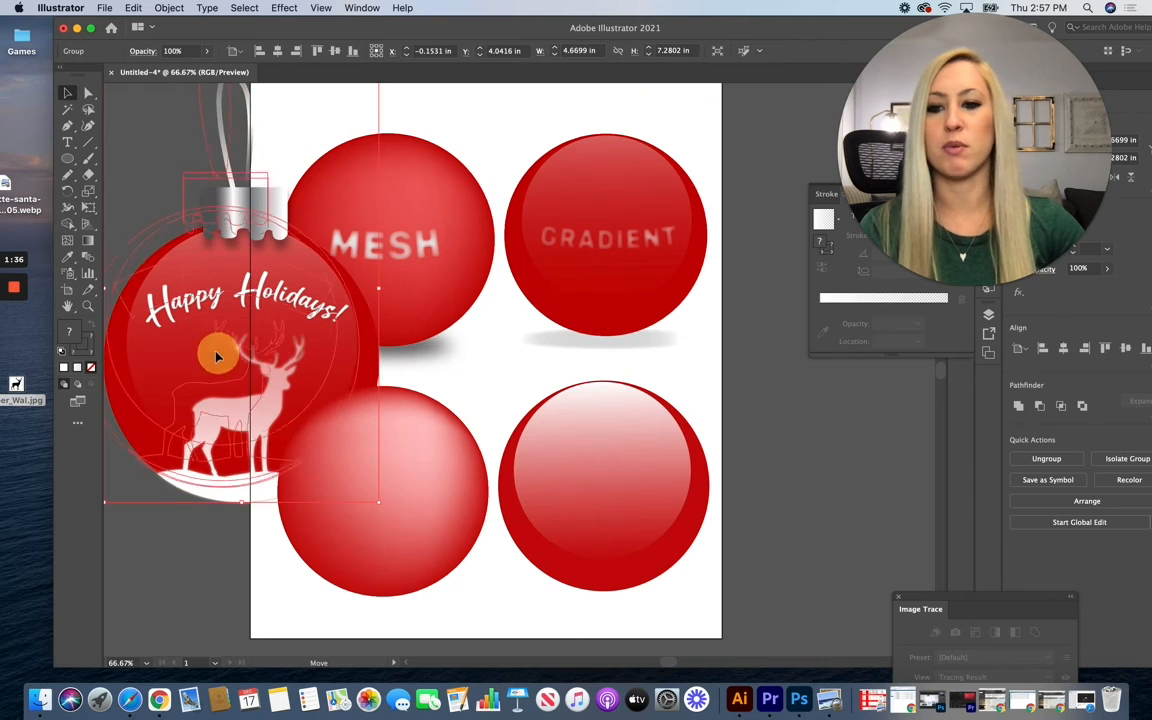